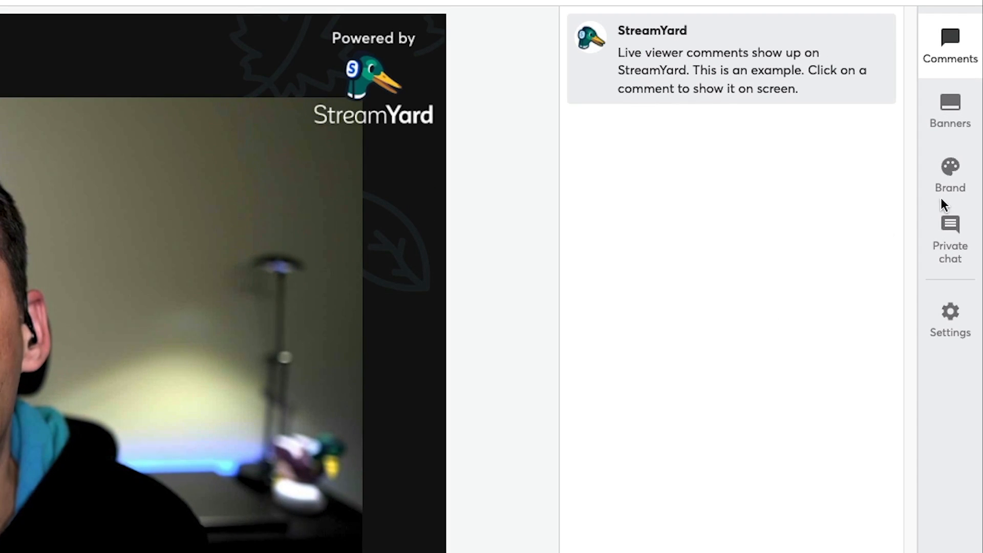
Step: Show the Brand panel with its overlays, video clips and backgrounds lists
click(950, 175)
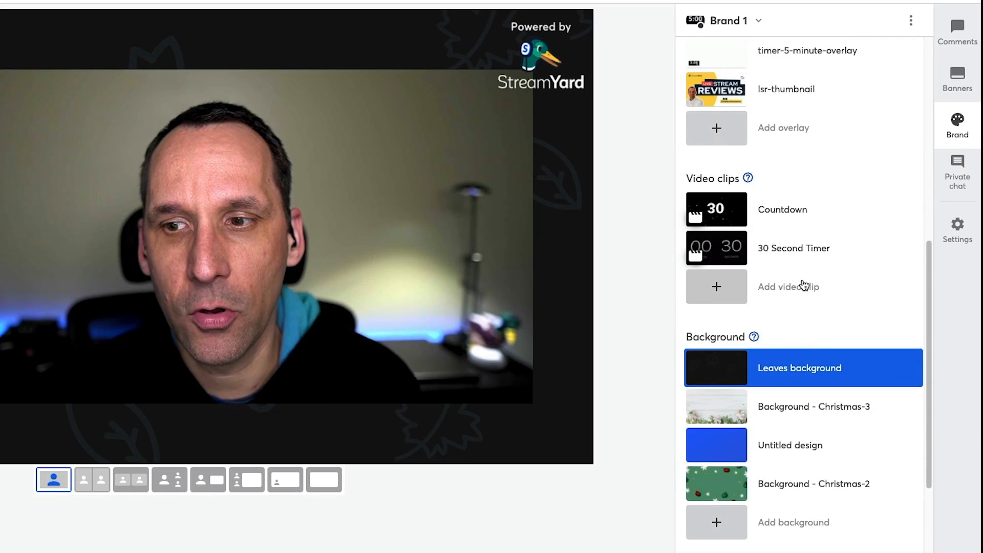
Step: Reveal the Background Music section and lower its volume slider nearly to the minimum
scroll(down, 3)
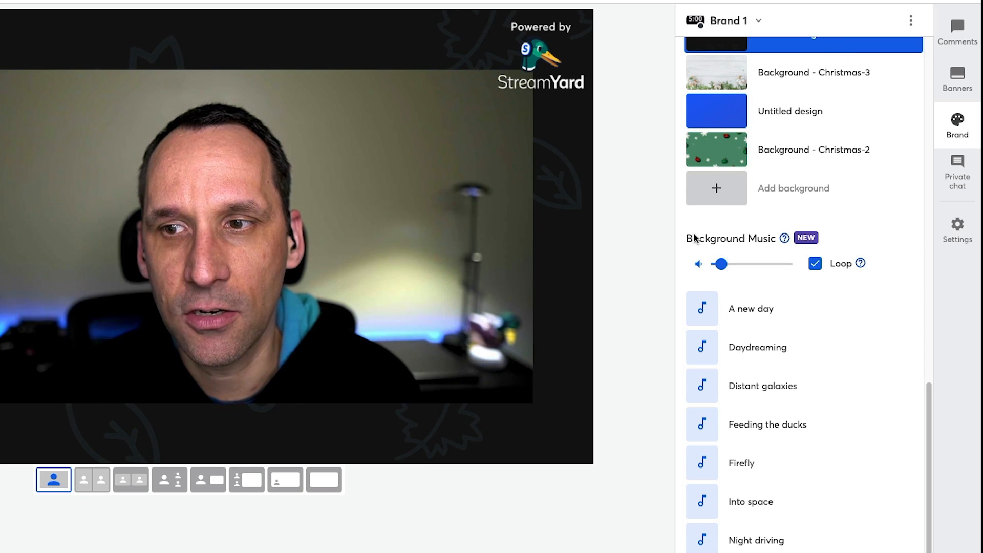
mouse_move(842, 245)
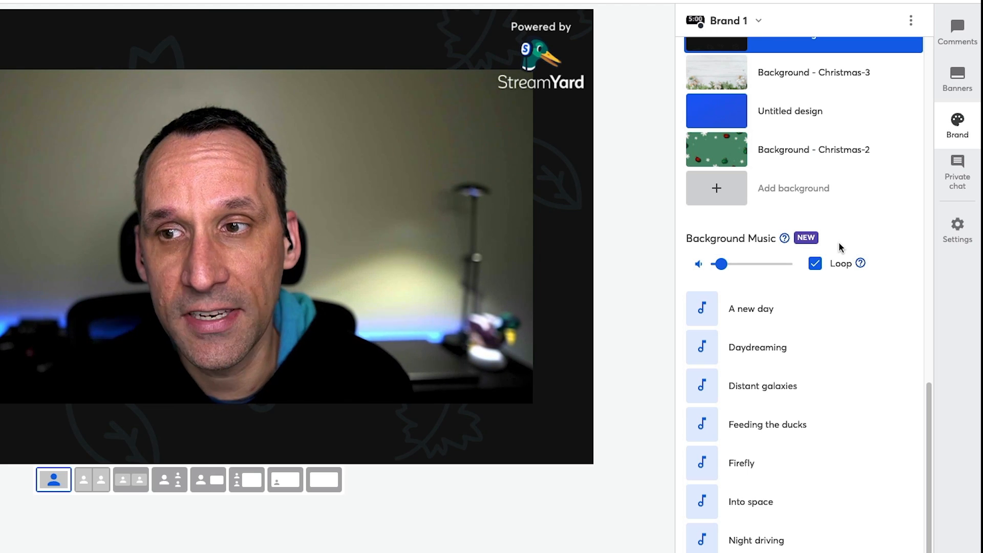
drag(721, 264, 728, 263)
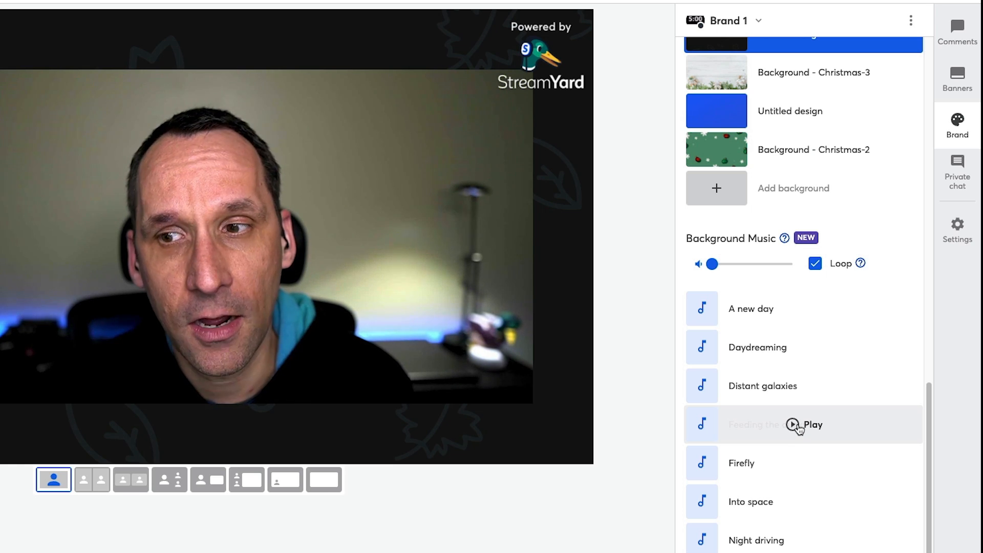
Step: Play the 'Feeding the ducks' track and raise the music volume to 22
click(793, 424)
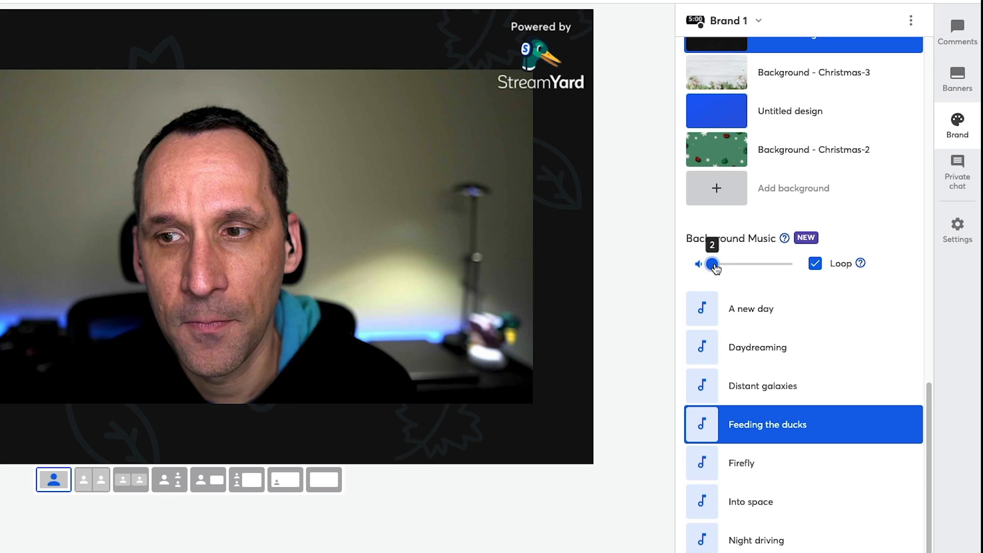
drag(714, 263, 720, 264)
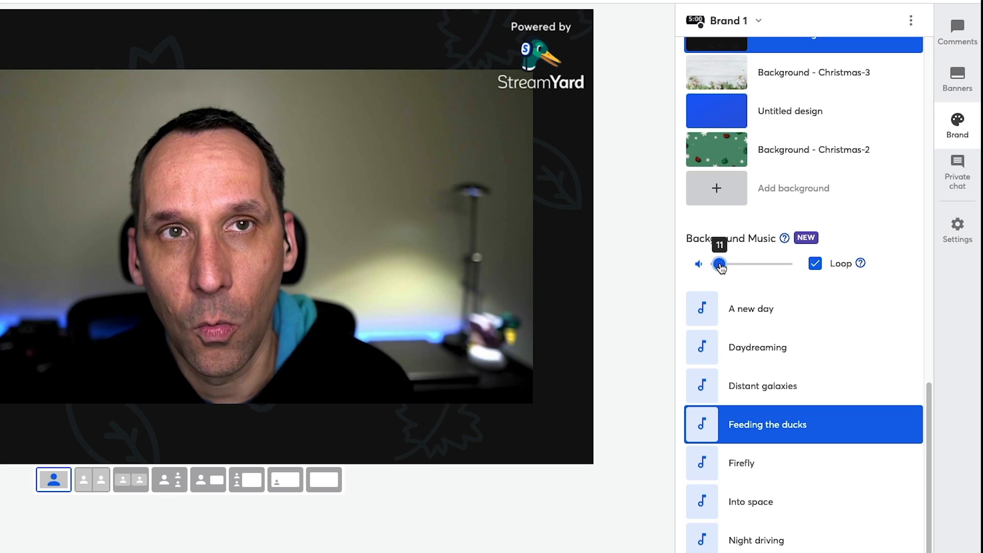
drag(720, 265, 725, 264)
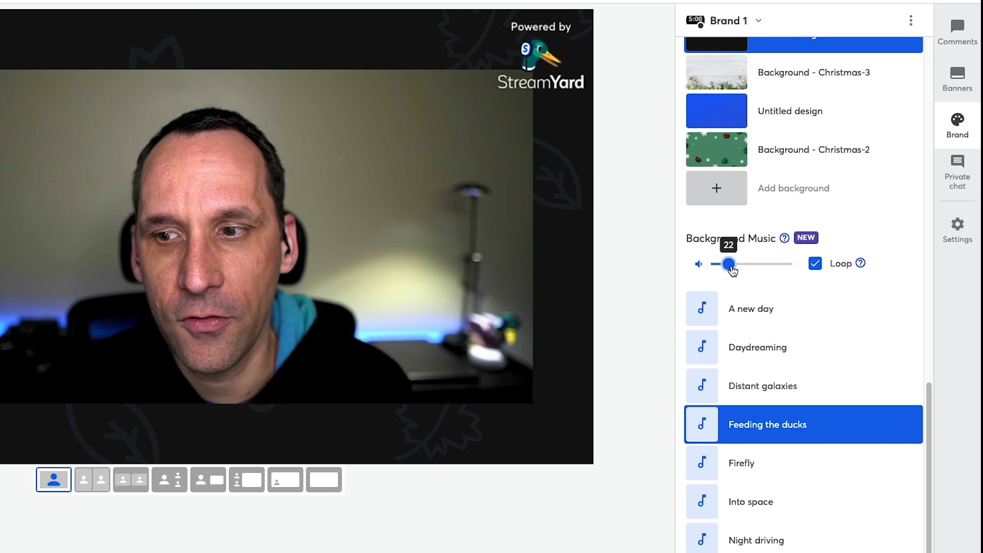
Step: Test music volumes of 25, 54 and 61, then settle back down near 19
drag(726, 265, 730, 264)
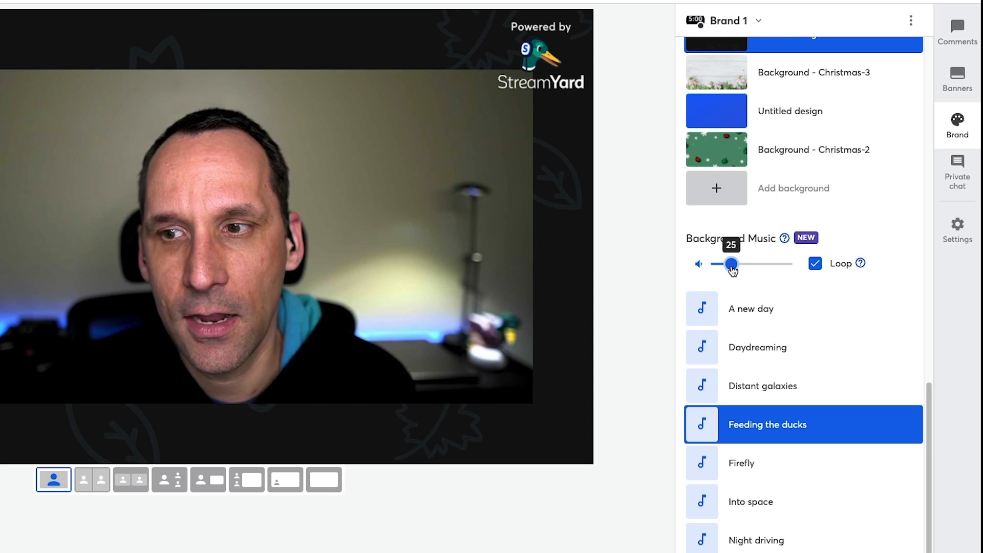
drag(725, 263, 756, 263)
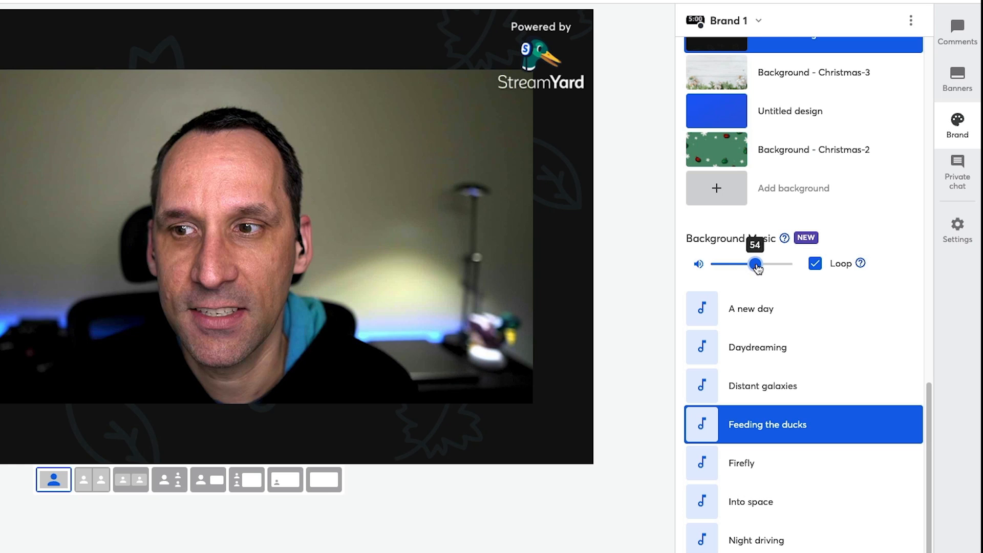
drag(755, 264, 761, 265)
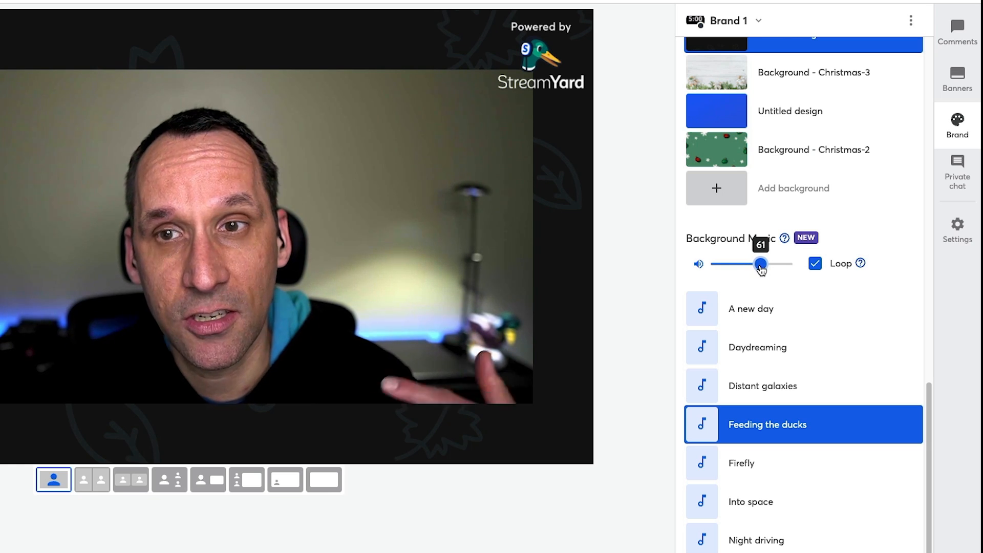
drag(760, 264, 724, 264)
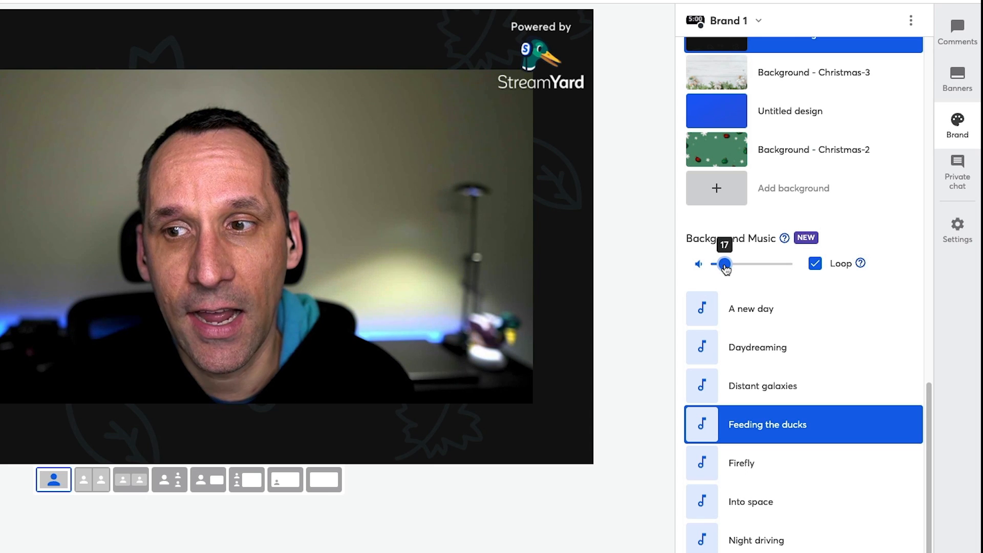
drag(721, 265, 726, 264)
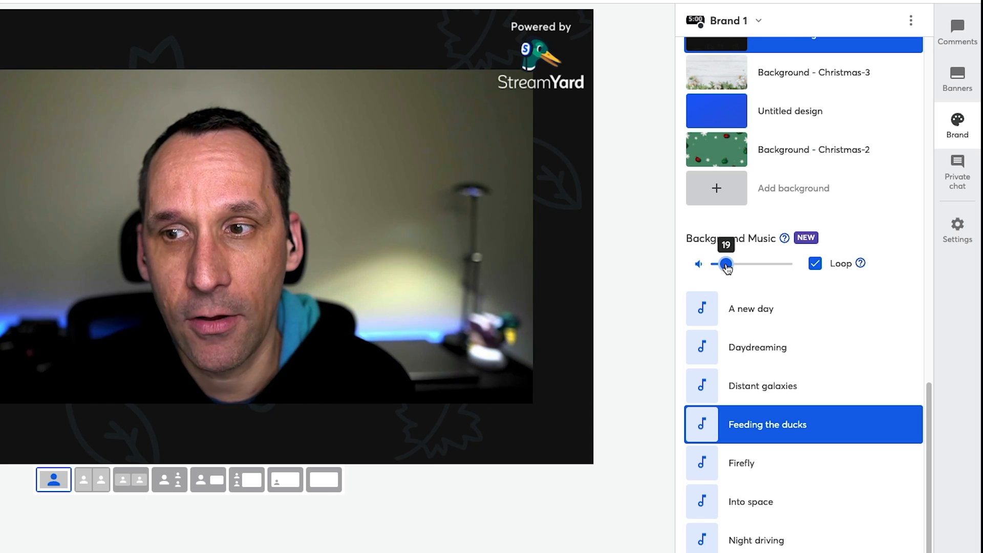
drag(727, 264, 721, 264)
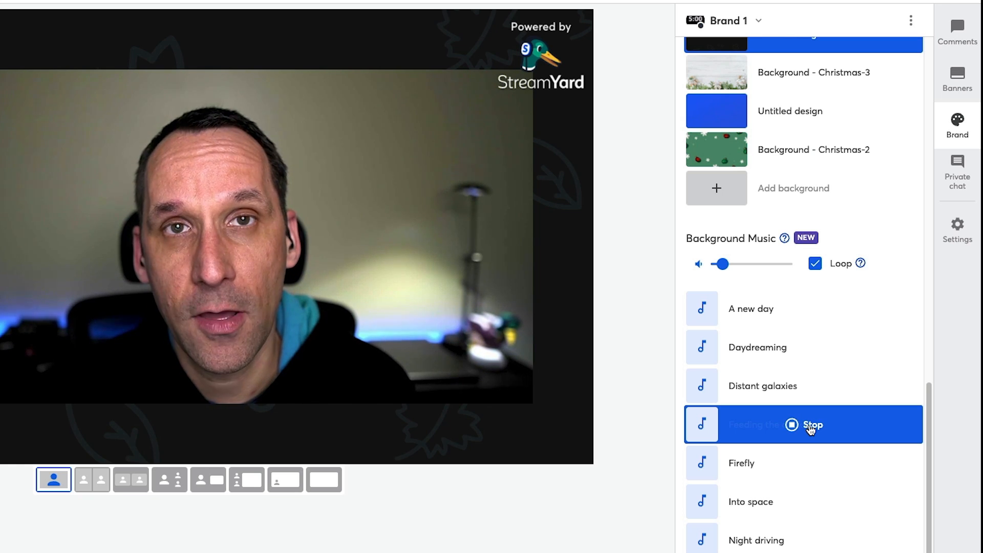
Step: Stop the 'Feeding the ducks' background track
click(812, 425)
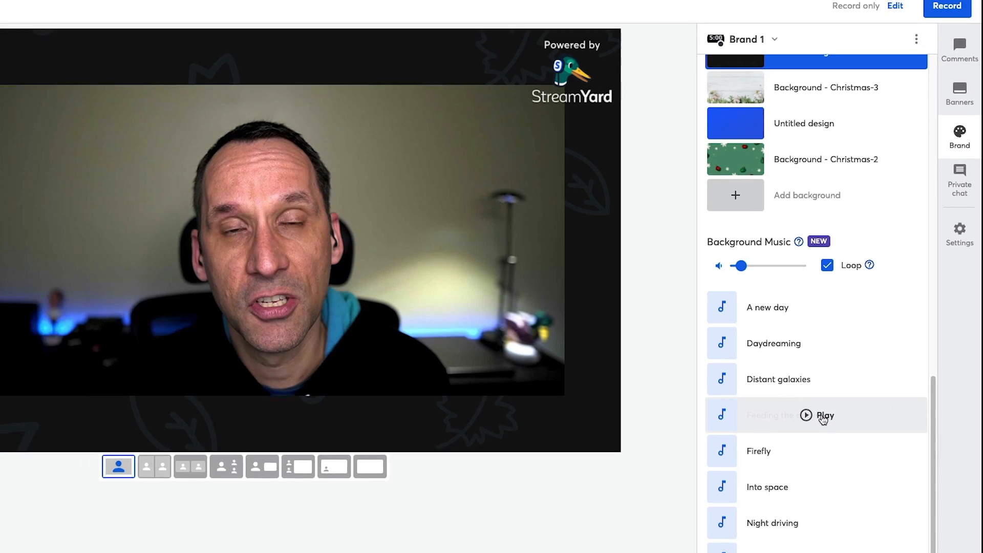